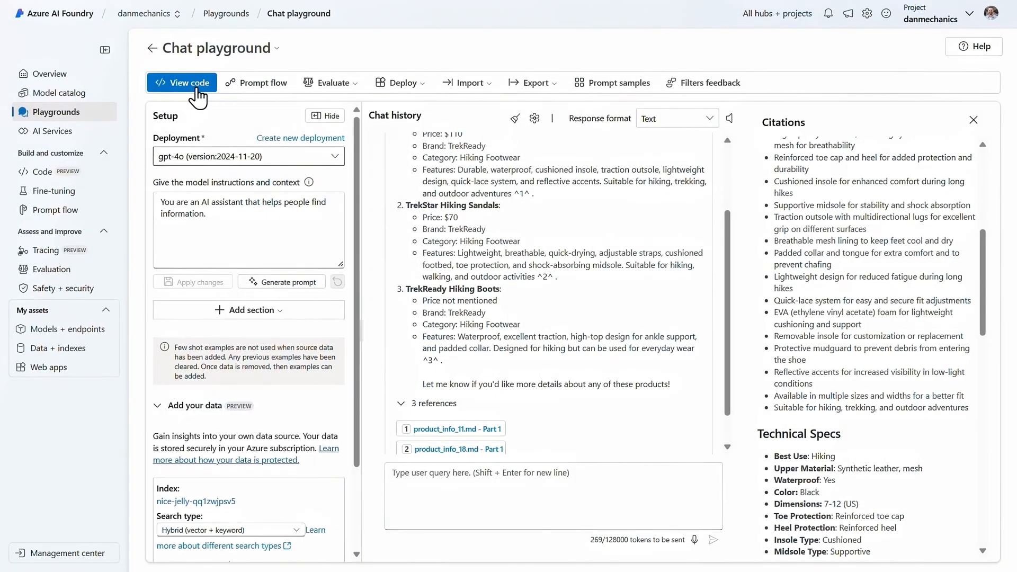
Go back from the gpt-4o chat playground to the Azure AI Foundry projects home page
{"action": "left_click", "coordinate": [189, 83]}
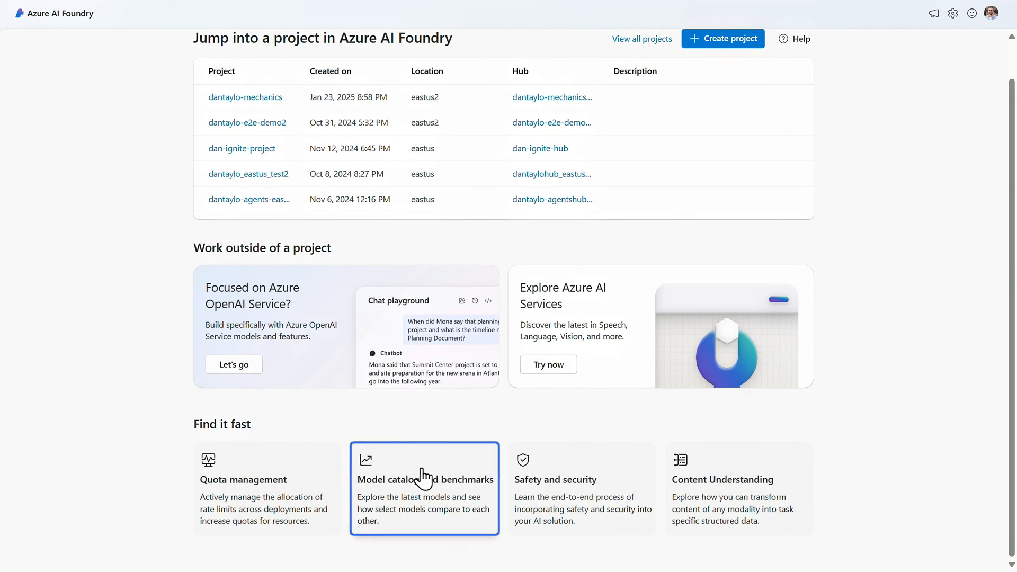
Browse the 1,851 models in Model catalog and benchmarks
{"action": "left_click", "coordinate": [424, 486]}
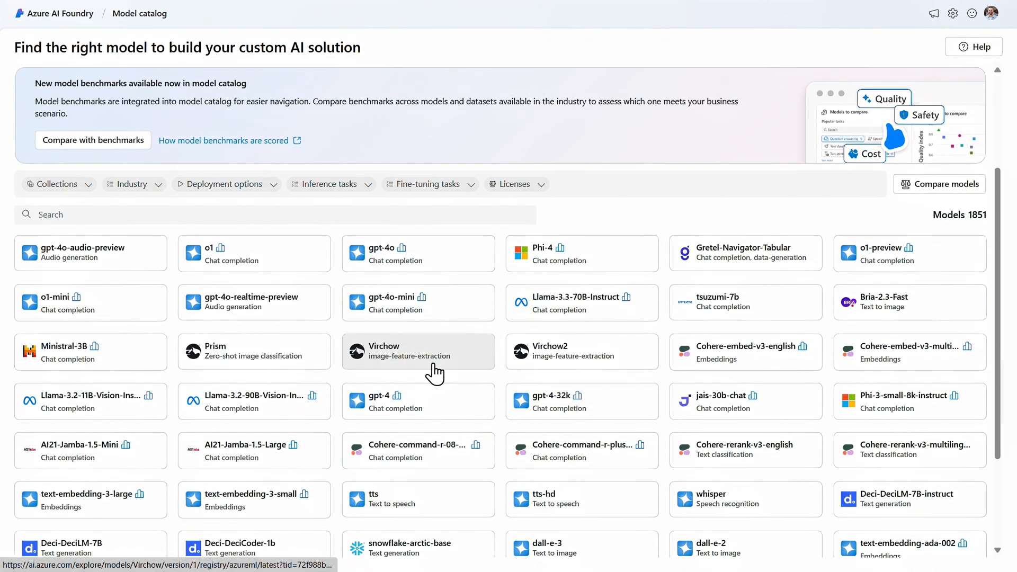
{"action": "scroll", "scroll_direction": "down", "scroll_amount": 3}
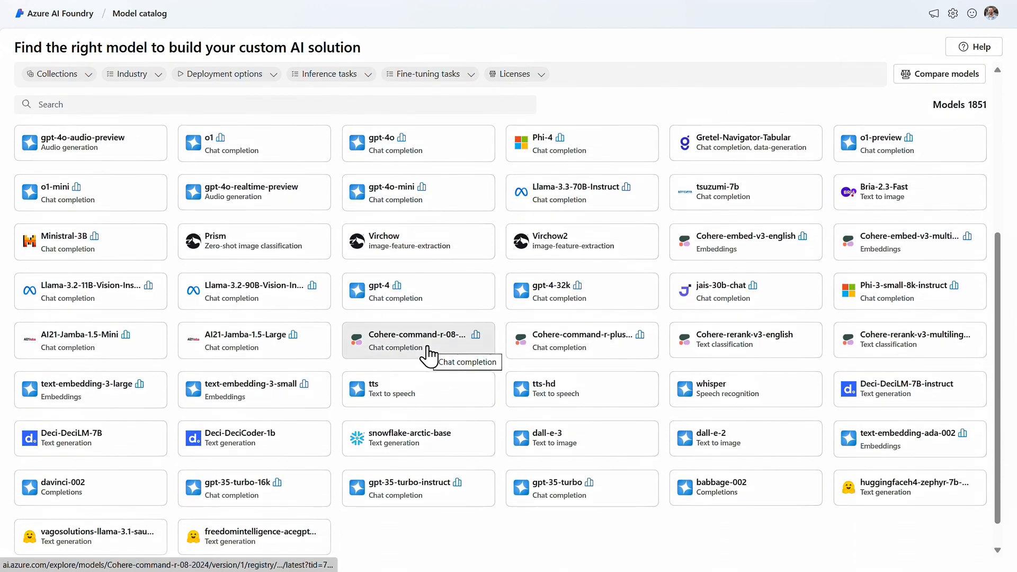
{"action": "scroll", "scroll_direction": "up", "scroll_amount": 3}
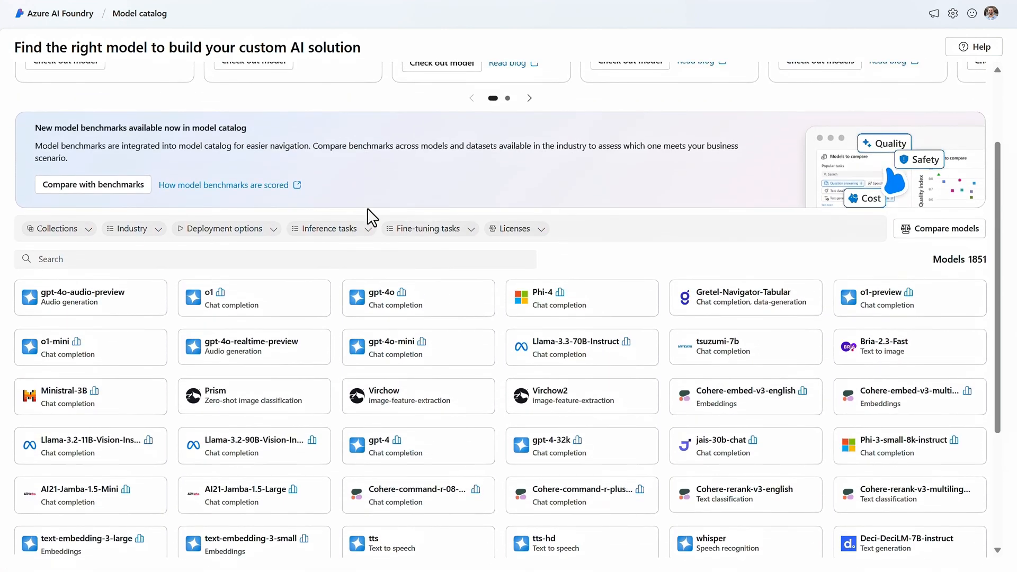
Plot five models against cost by Accuracy, Coherence, Groundedness and Fluency benchmarks
{"action": "left_click", "coordinate": [93, 184]}
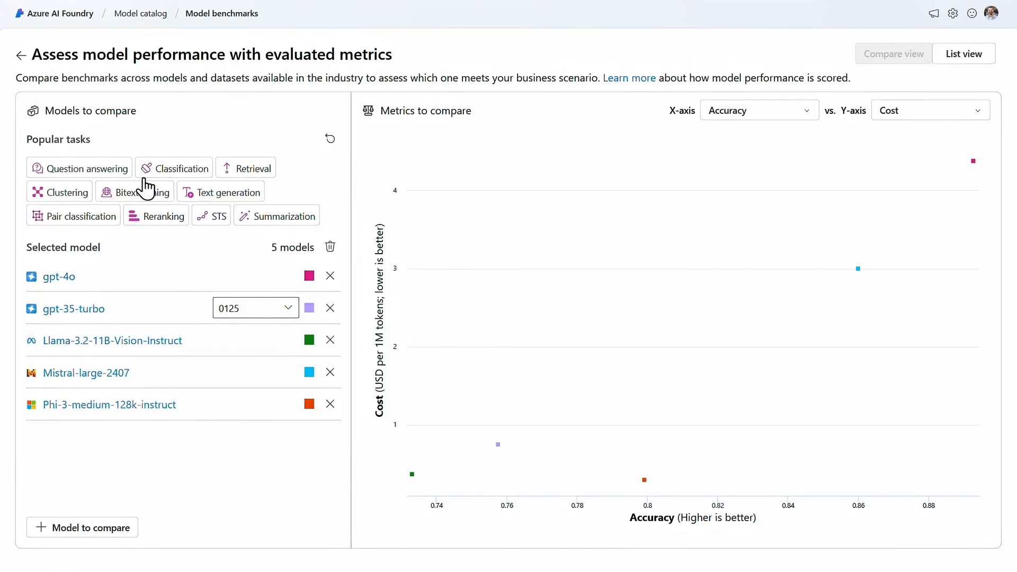
{"action": "mouse_move", "coordinate": [737, 139]}
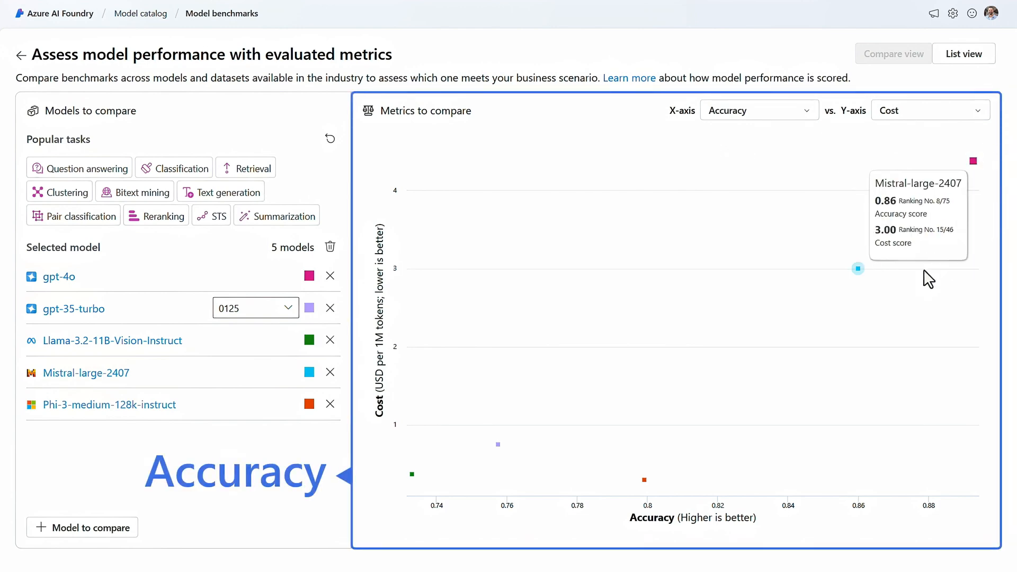
{"action": "mouse_move", "coordinate": [643, 479]}
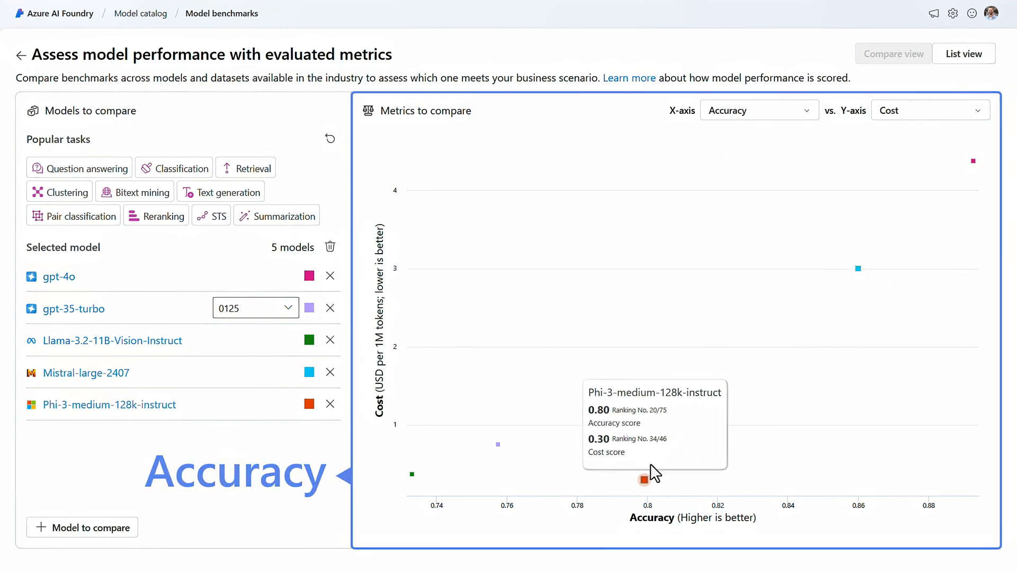
{"action": "left_click", "coordinate": [757, 110]}
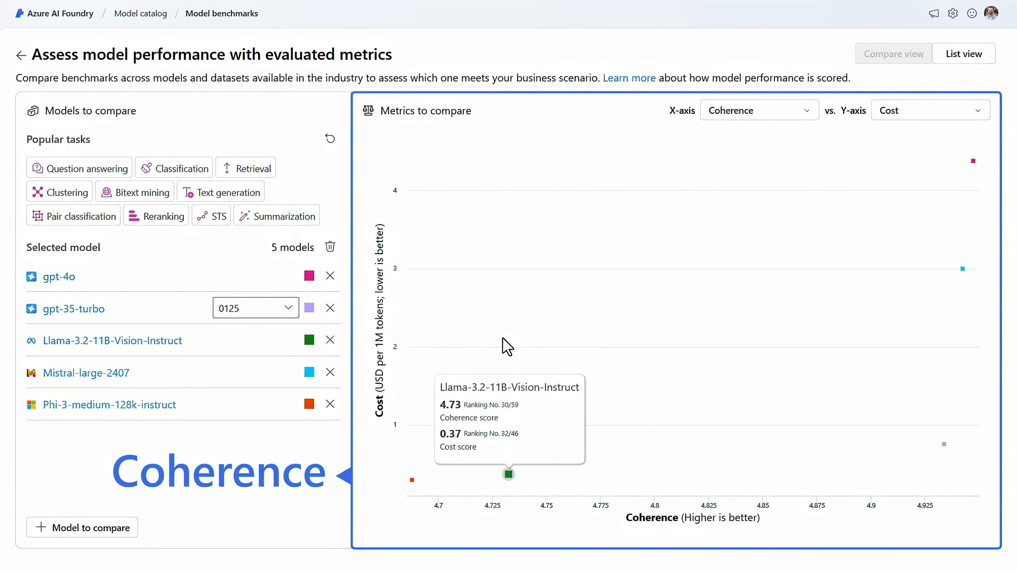
{"action": "left_click", "coordinate": [758, 109]}
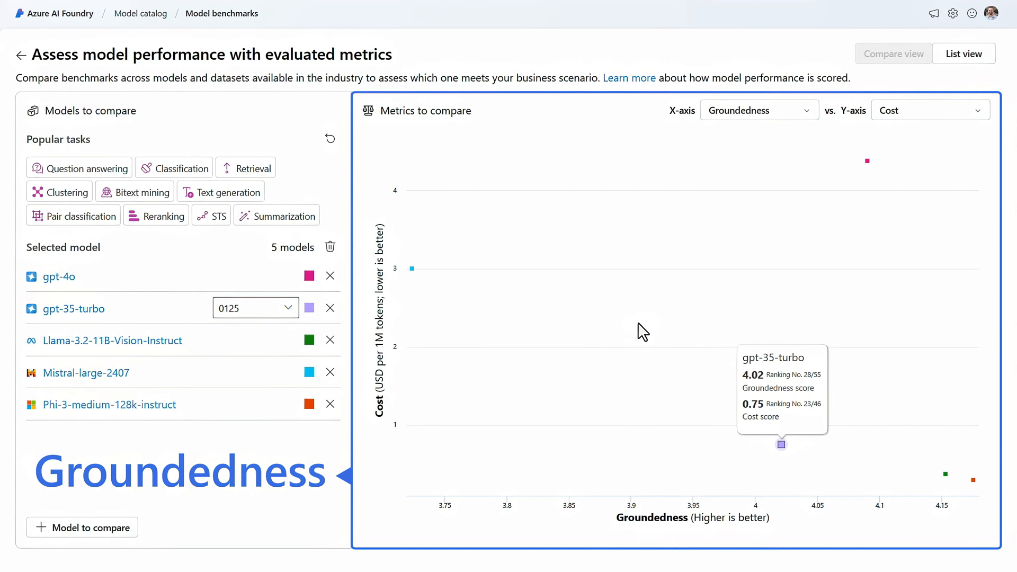
{"action": "left_click", "coordinate": [758, 110]}
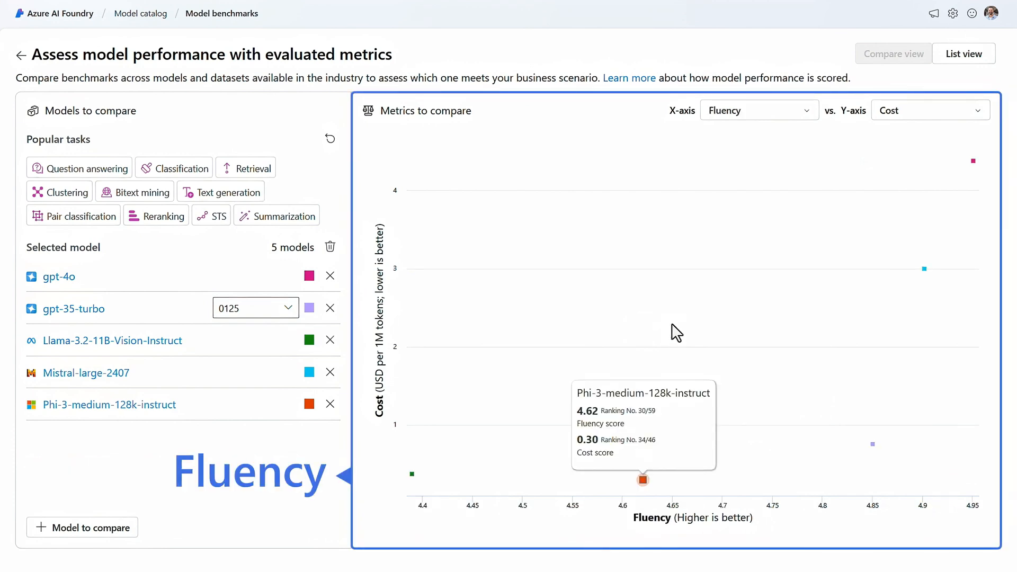
{"action": "left_click", "coordinate": [757, 110]}
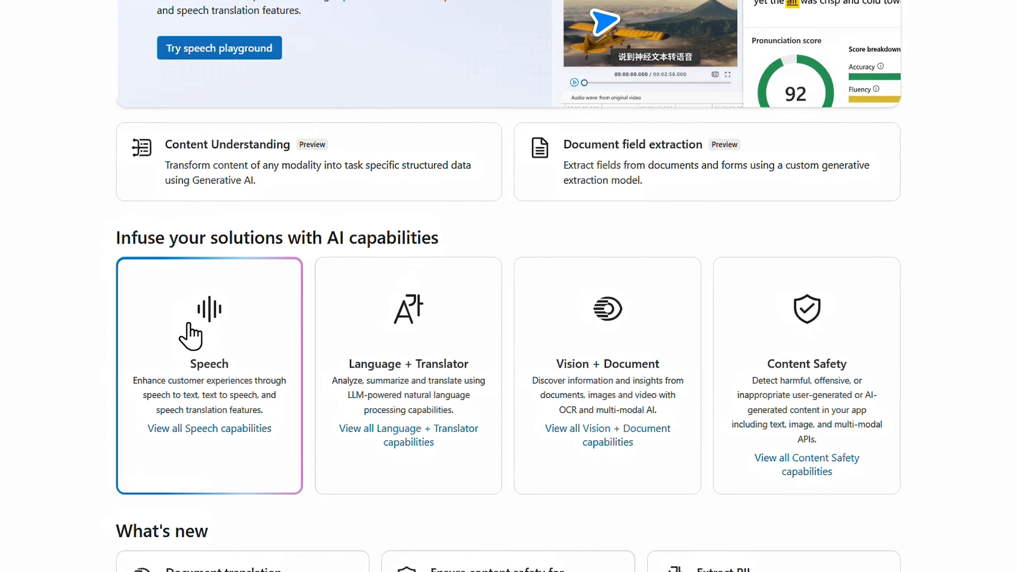
{"action": "mouse_move", "coordinate": [390, 327]}
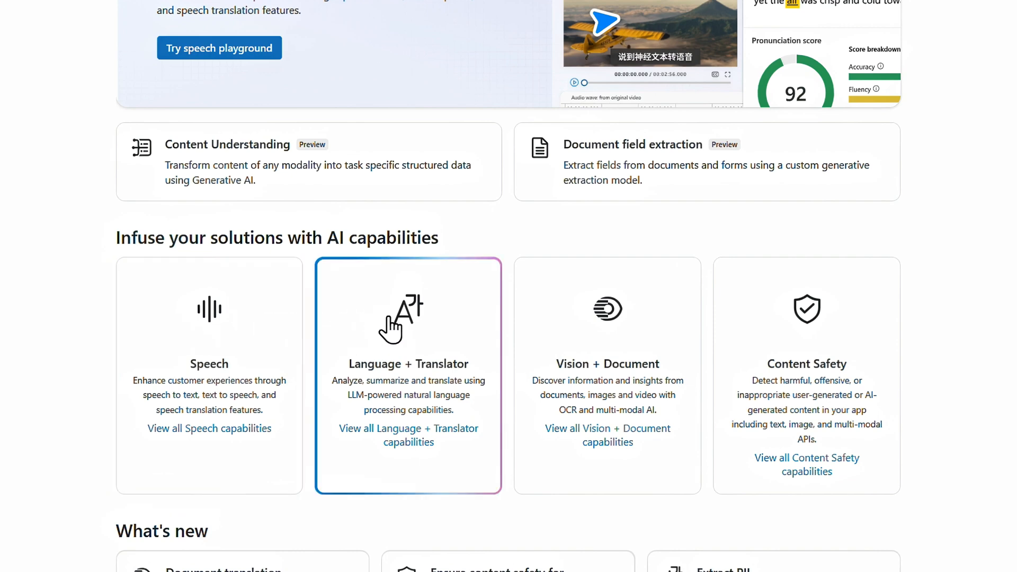
{"action": "mouse_move", "coordinate": [561, 328]}
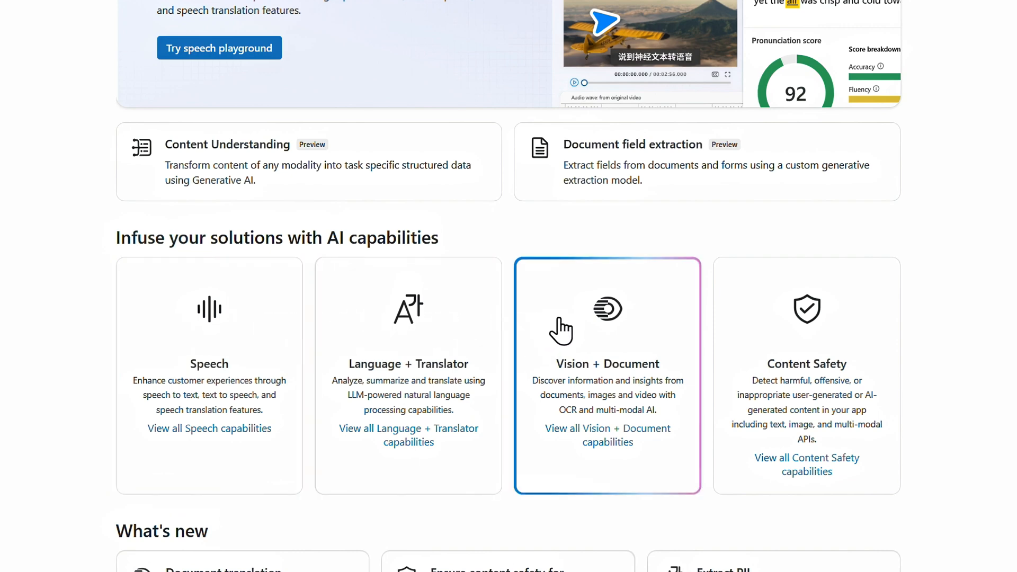
{"action": "mouse_move", "coordinate": [837, 342]}
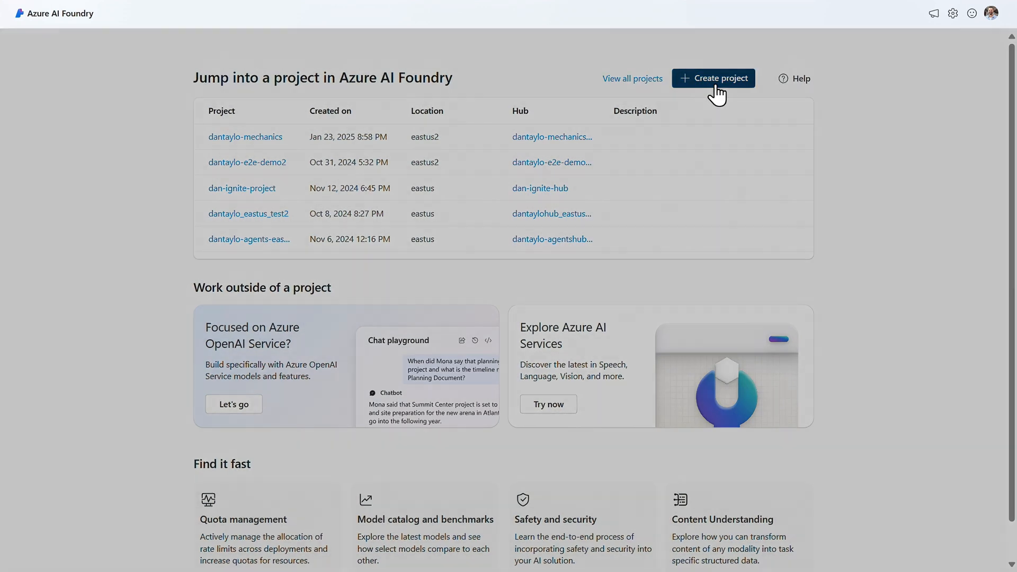
Start Create project, then open the existing danmechanics project instead
{"action": "left_click", "coordinate": [714, 78]}
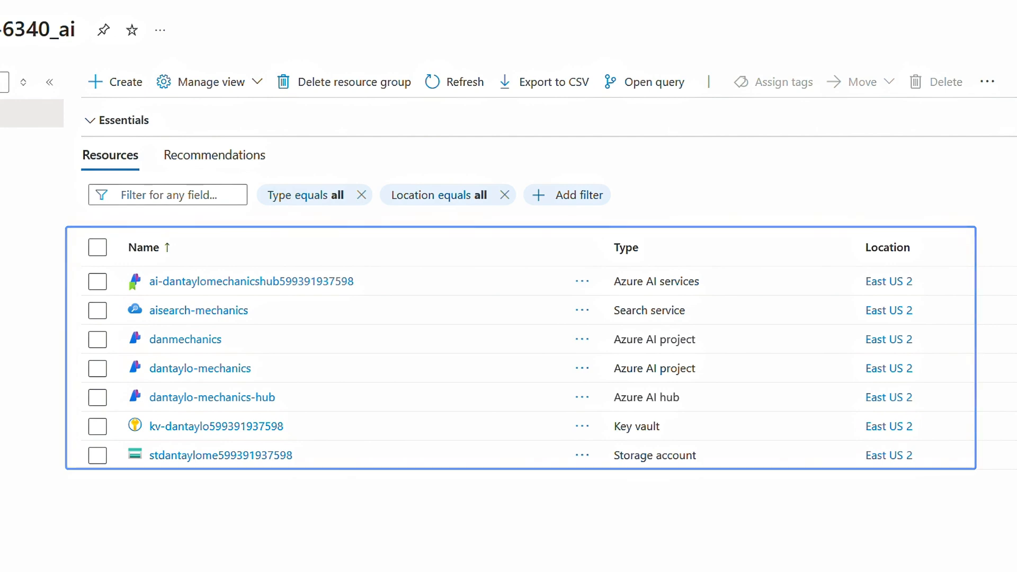
{"action": "left_click", "coordinate": [185, 339]}
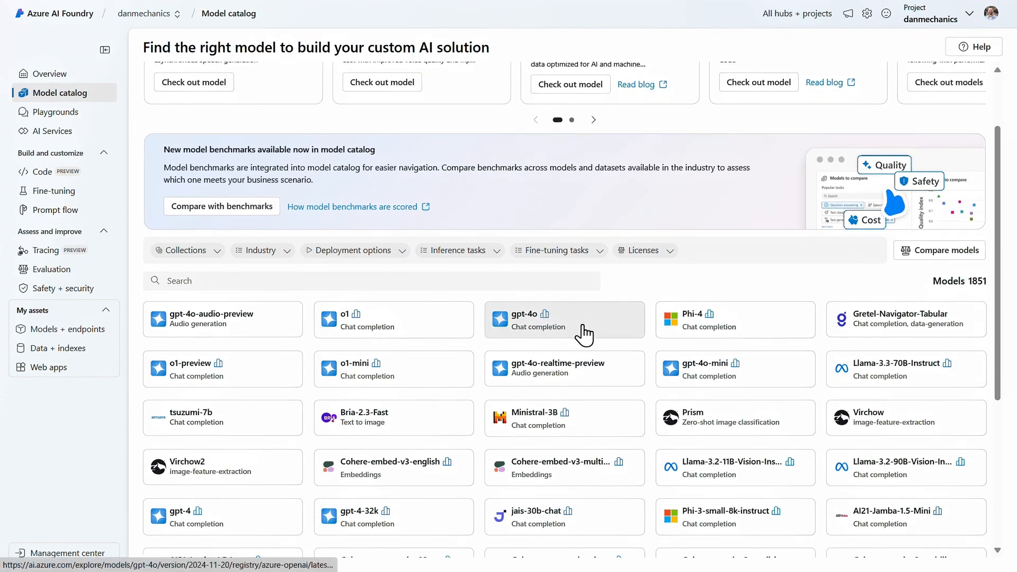
Deploy gpt-4o to danmechanics with the default Global Standard deployment settings
{"action": "left_click", "coordinate": [564, 318]}
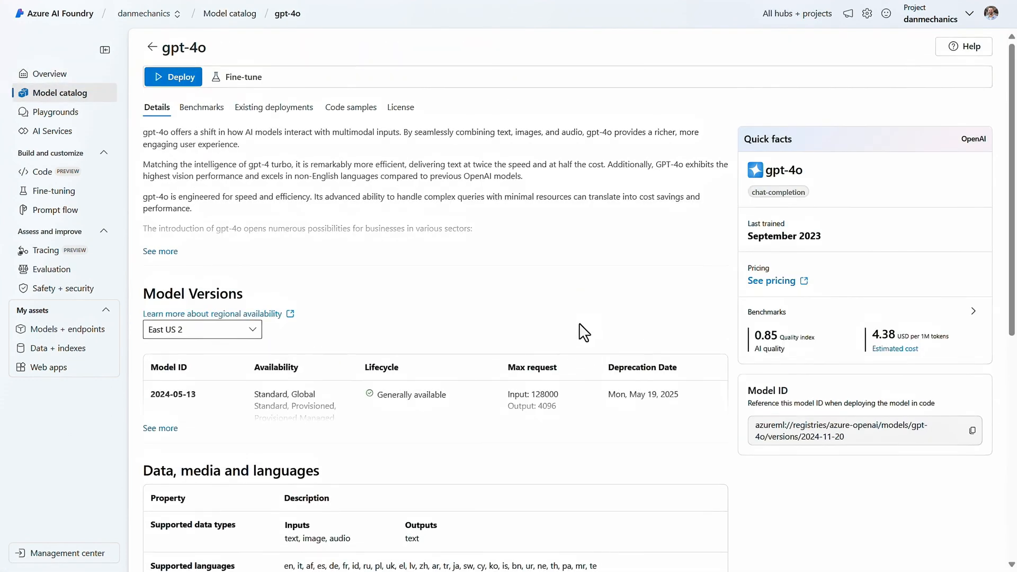
{"action": "left_click", "coordinate": [173, 76]}
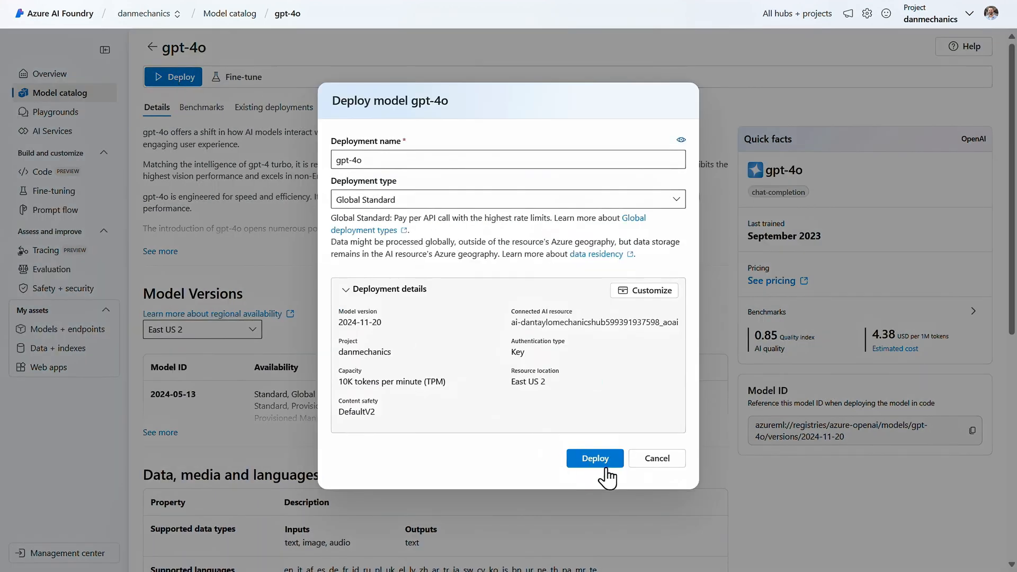
{"action": "left_click", "coordinate": [594, 458]}
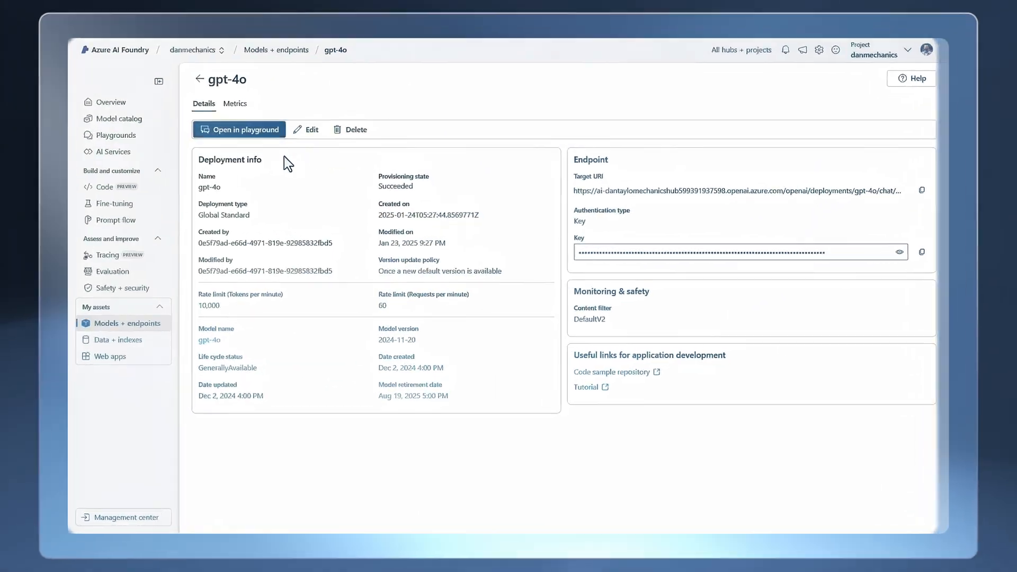
Add 'Be cheerful in your responses and use emojis' to the system message and apply it
{"action": "left_click", "coordinate": [239, 129]}
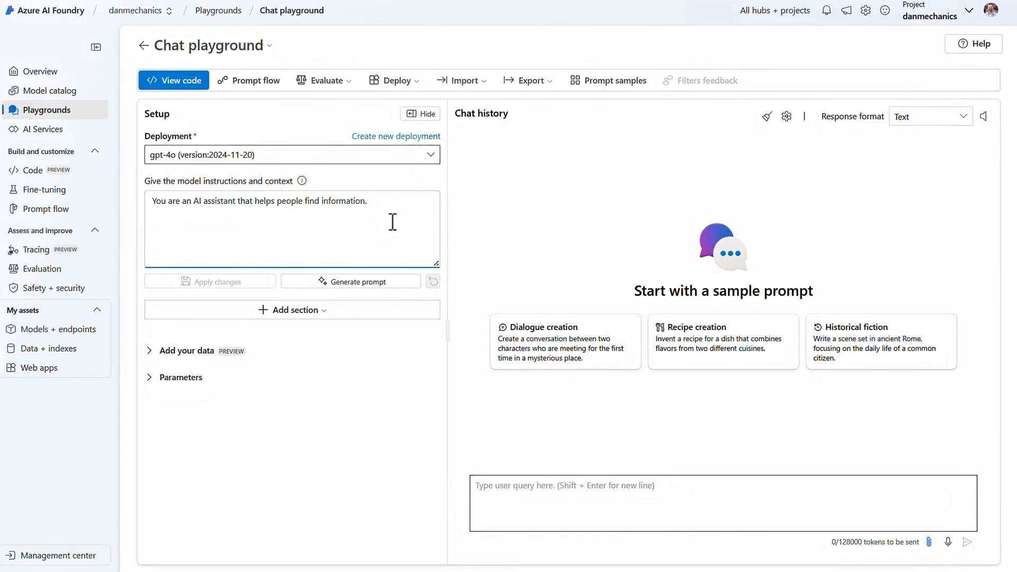
{"action": "left_click", "coordinate": [96, 47]}
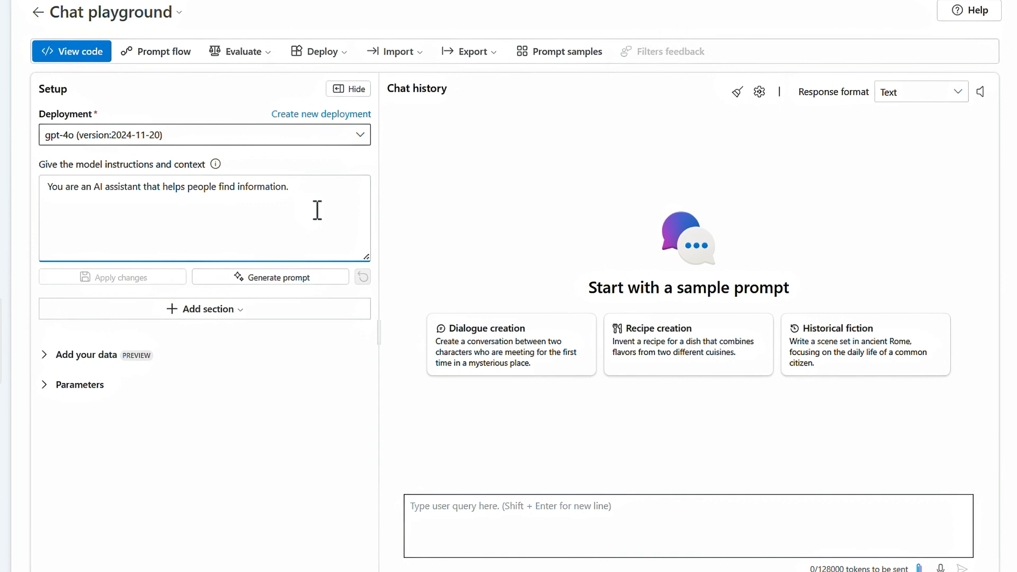
{"action": "type", "text": "Be cheerf"}
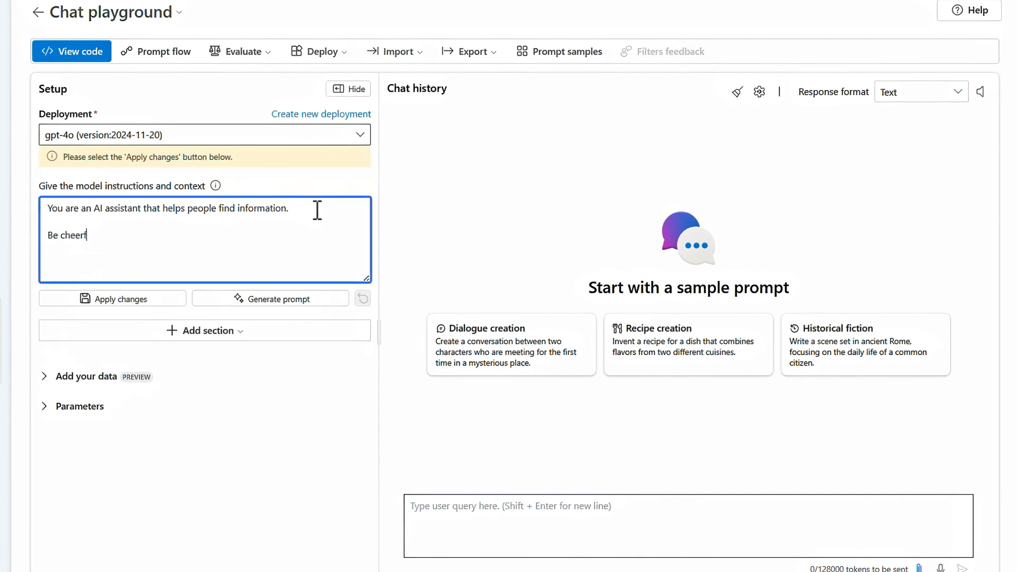
{"action": "type", "text": "ful in your responses"}
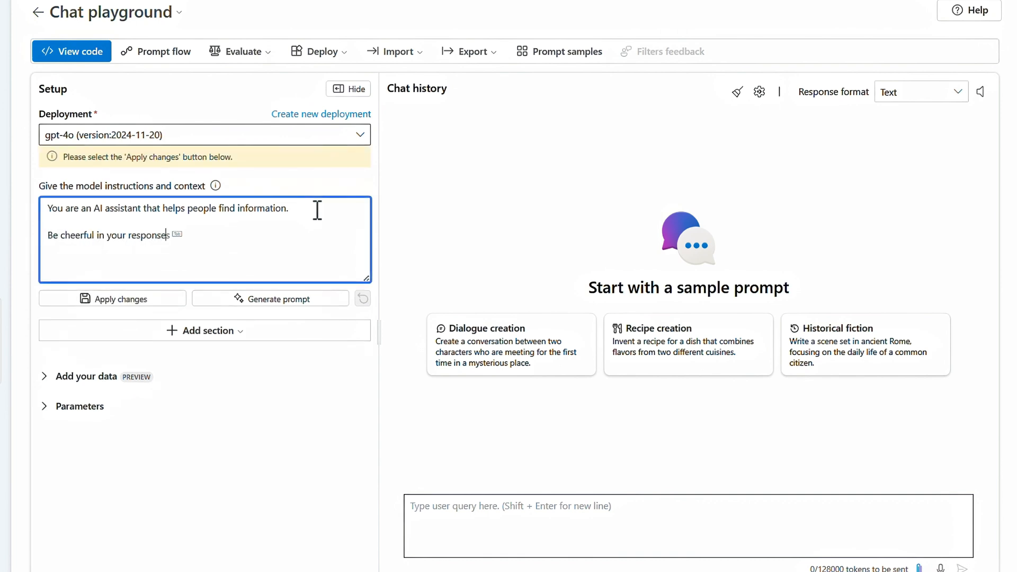
{"action": "type", "text": "and use emoj"}
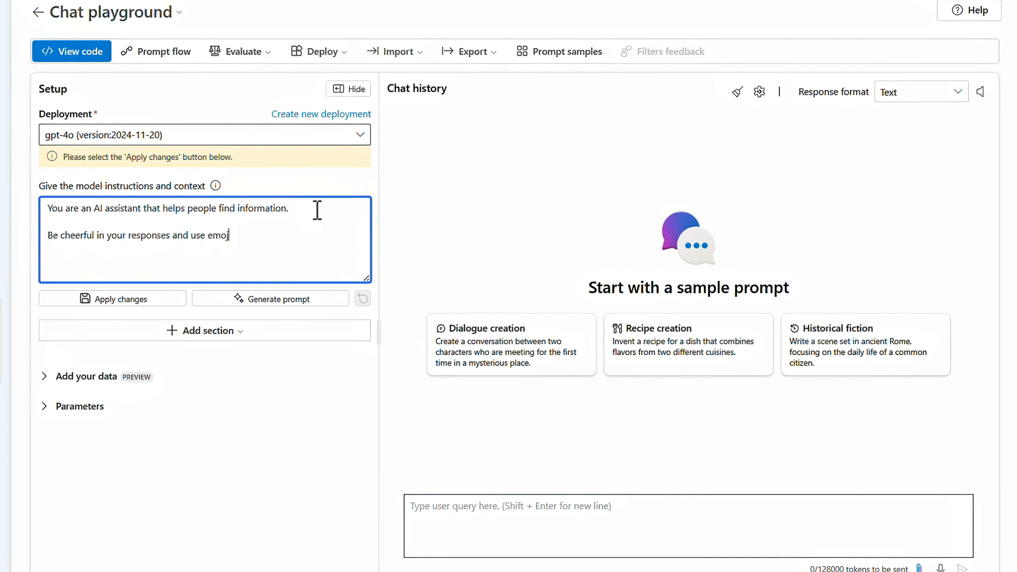
{"action": "left_click", "coordinate": [113, 298]}
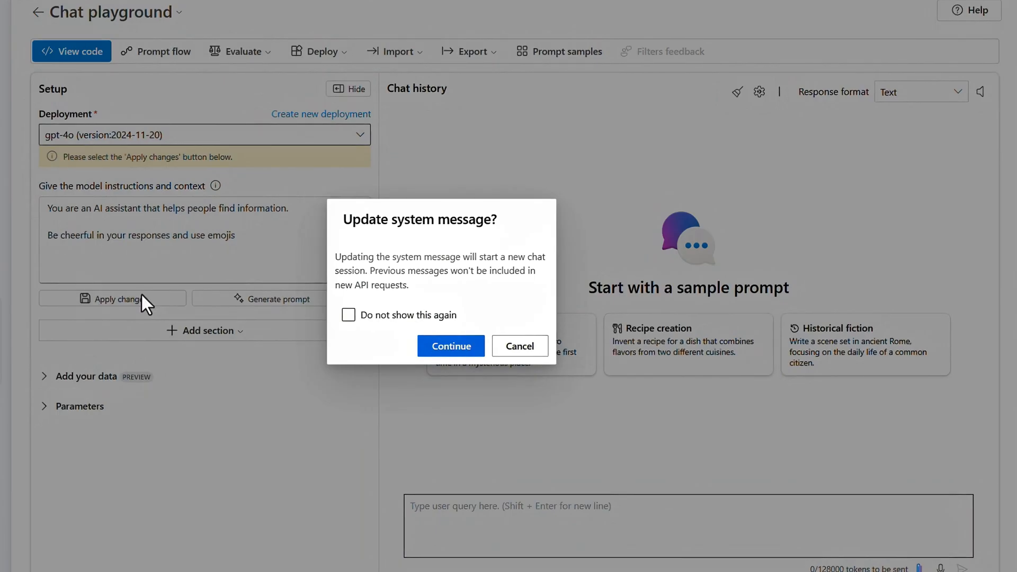
{"action": "left_click", "coordinate": [451, 346]}
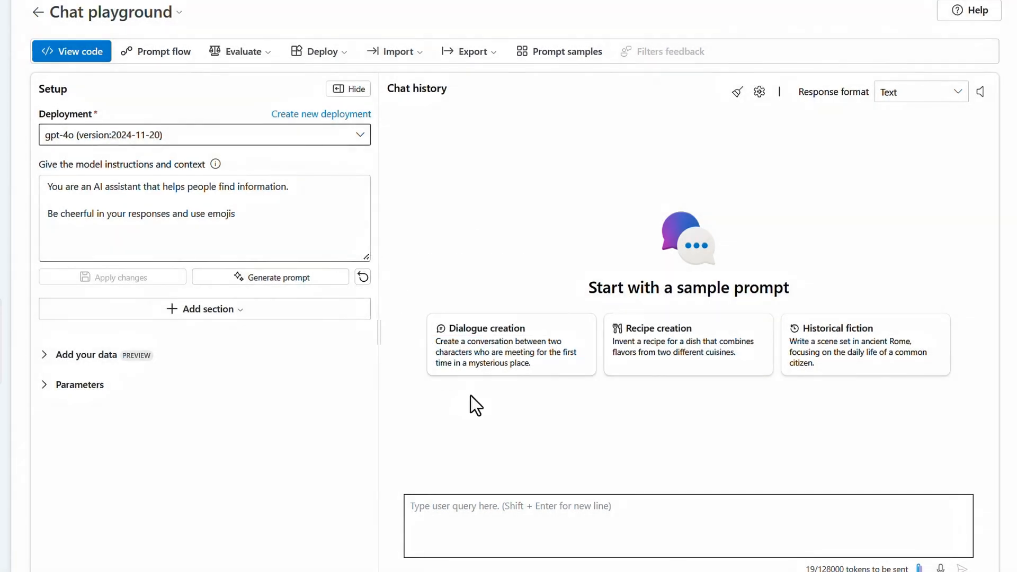
{"action": "mouse_move", "coordinate": [479, 432]}
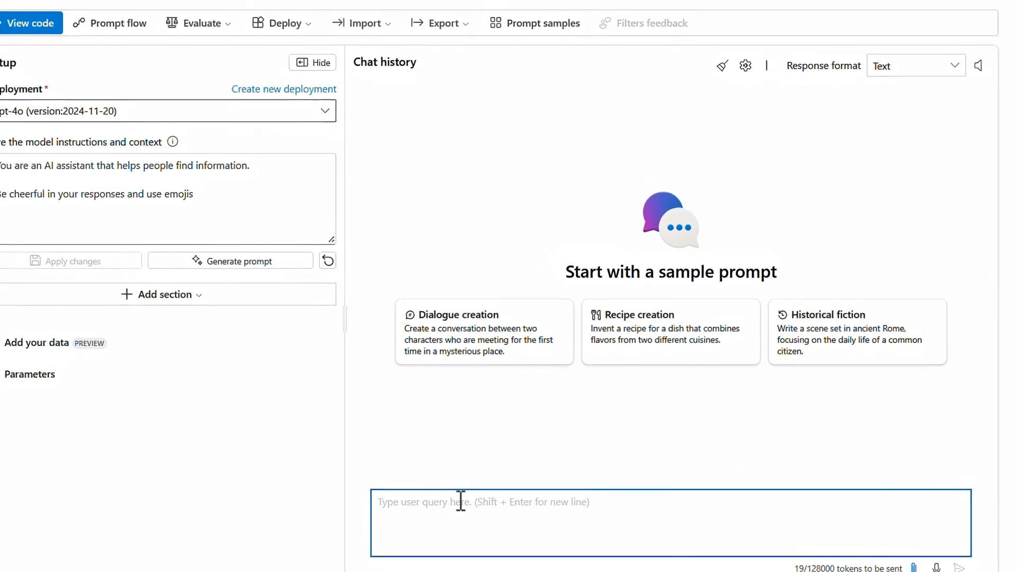
Ask the playground 'What kind of shoes do you have?'
{"action": "type", "text": "What kind of shoes do you h"}
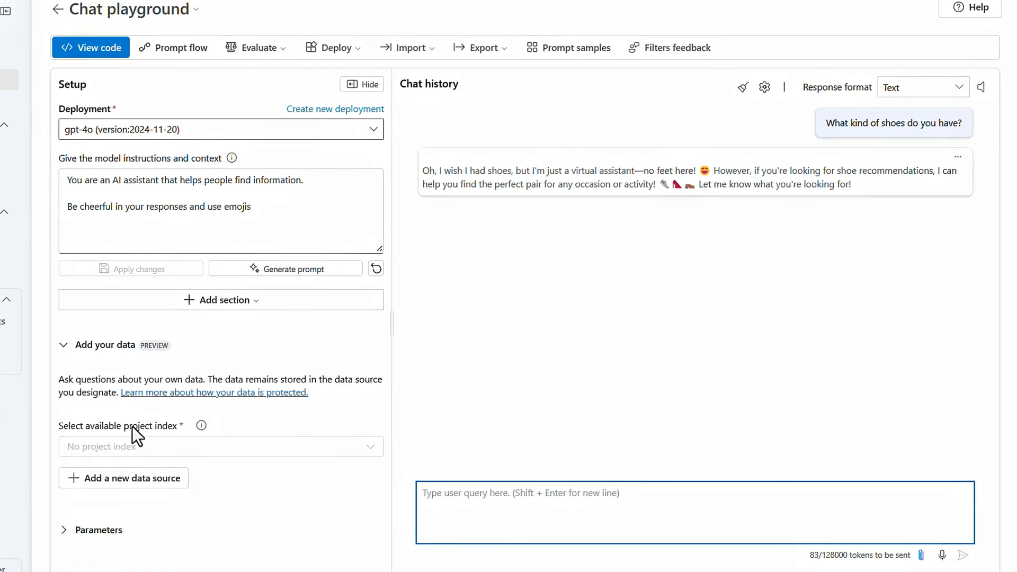
Upload the product_info .md files as a new data source and advance to review
{"action": "left_click", "coordinate": [124, 478]}
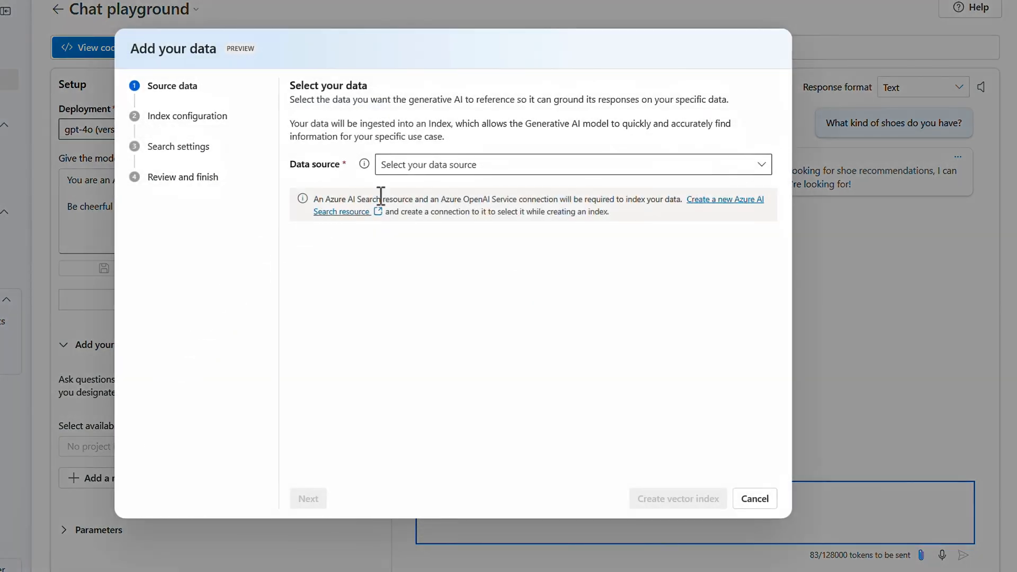
{"action": "left_click", "coordinate": [571, 164]}
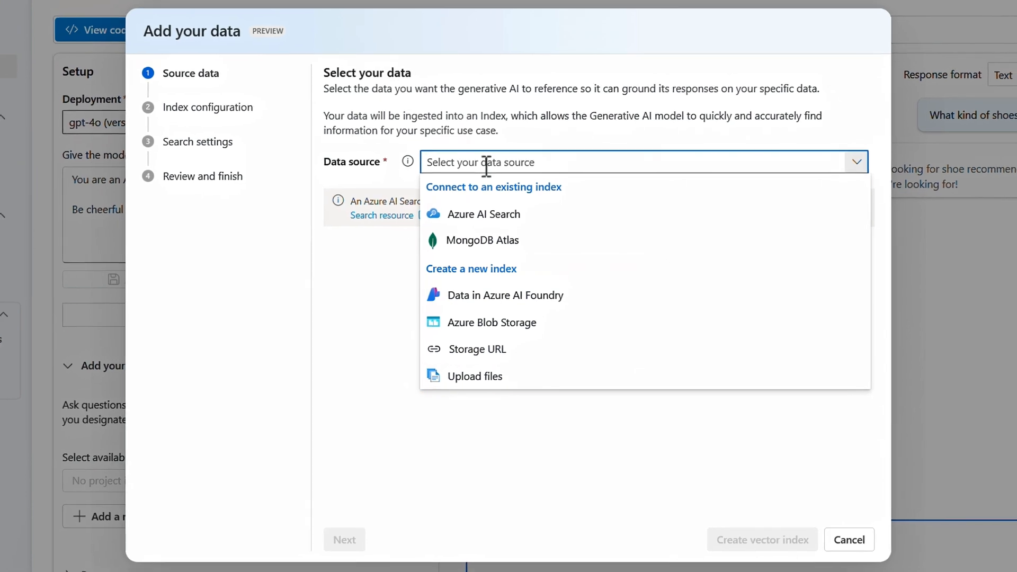
{"action": "left_click", "coordinate": [474, 377]}
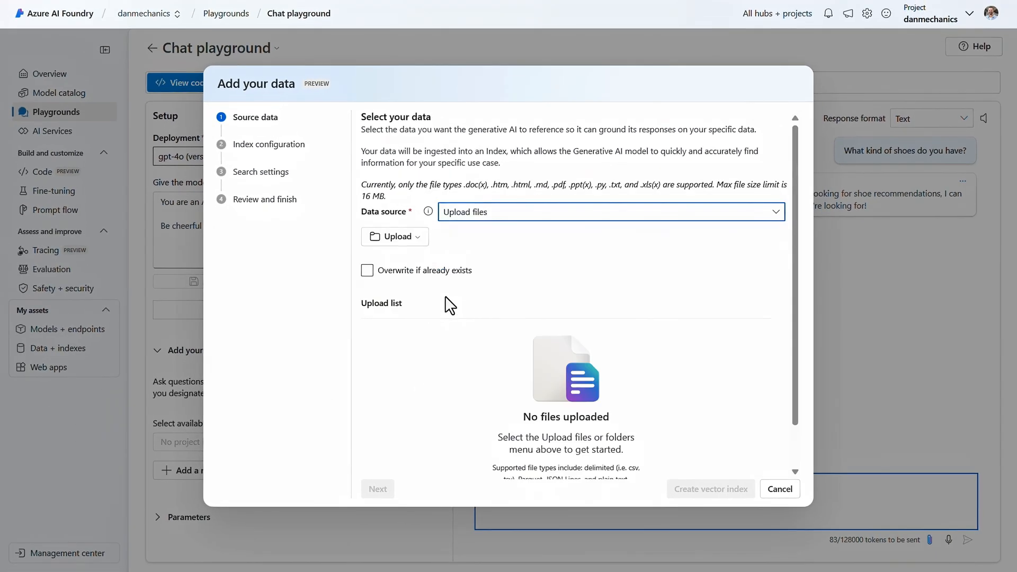
{"action": "left_click", "coordinate": [394, 236]}
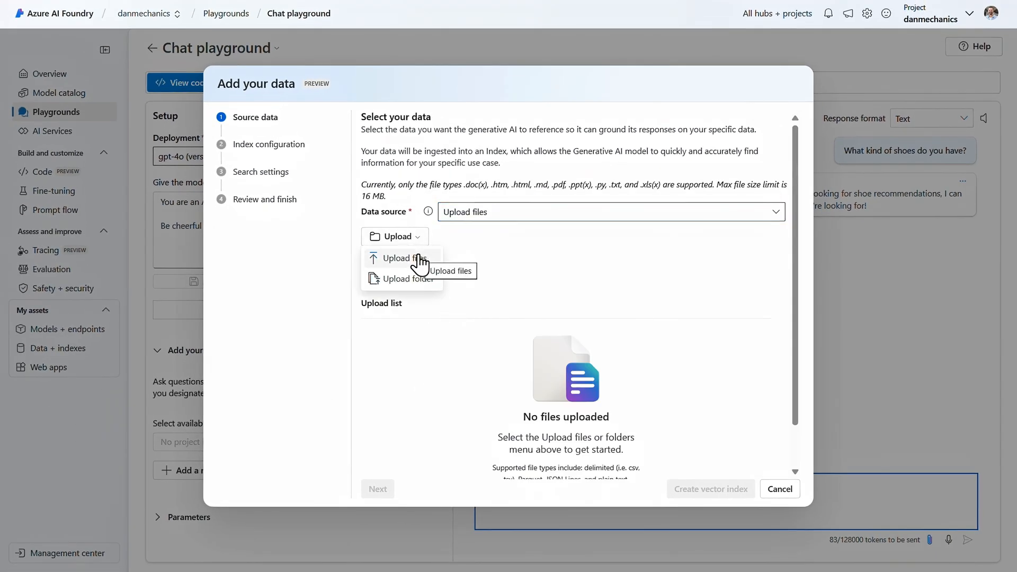
{"action": "left_click", "coordinate": [399, 258]}
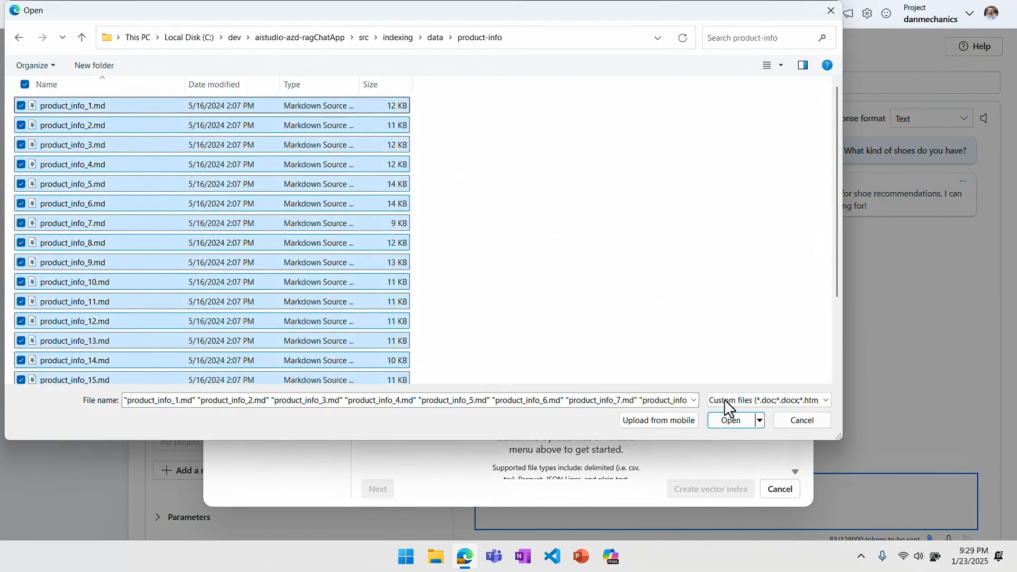
{"action": "left_click", "coordinate": [731, 420]}
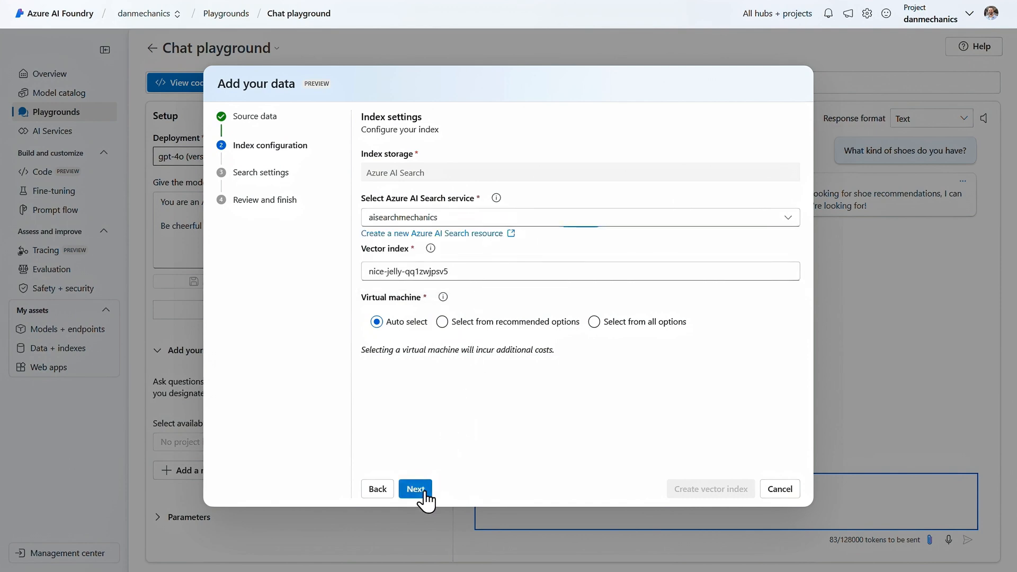
{"action": "left_click", "coordinate": [415, 489]}
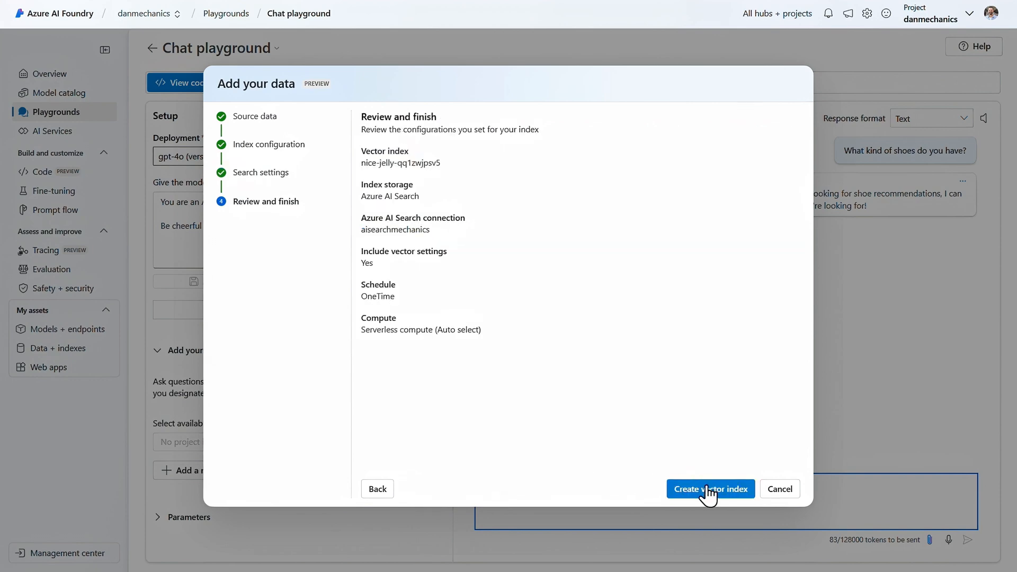